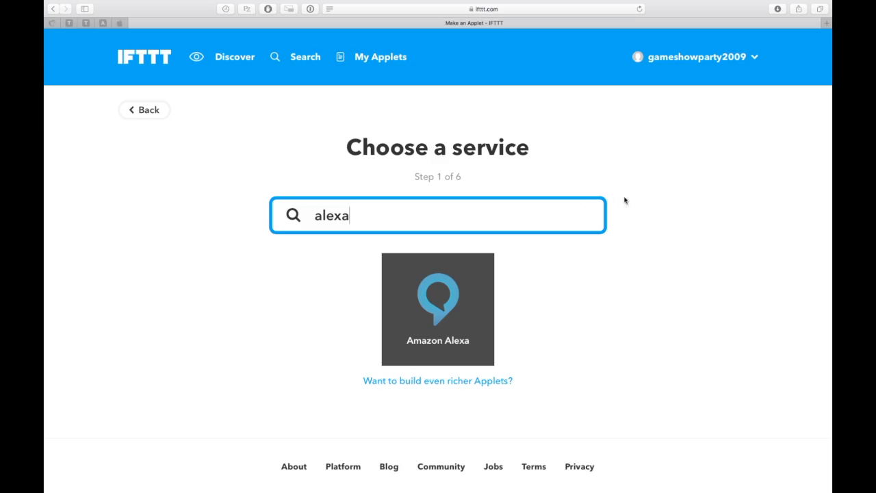
{"action": "mouse_move", "coordinate": [689, 220]}
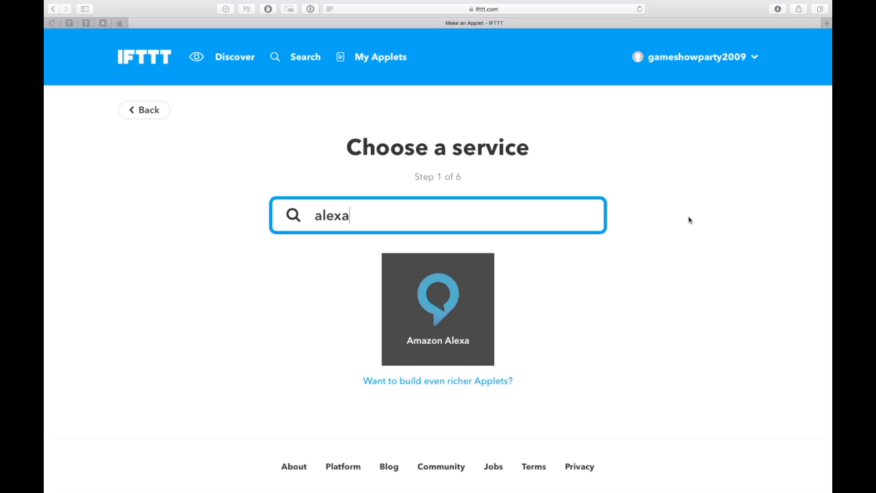
{"action": "mouse_move", "coordinate": [719, 188]}
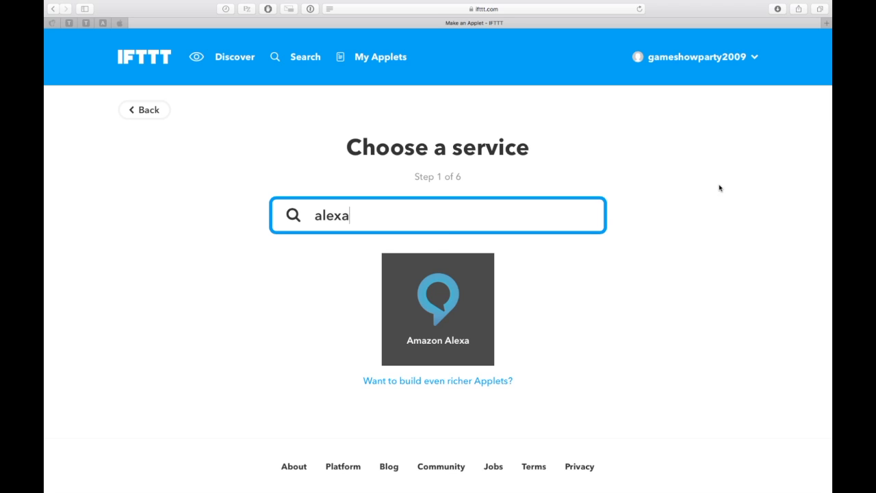
Step: Start a new applet from My Applets and begin choosing its trigger service
{"action": "left_click", "coordinate": [234, 56]}
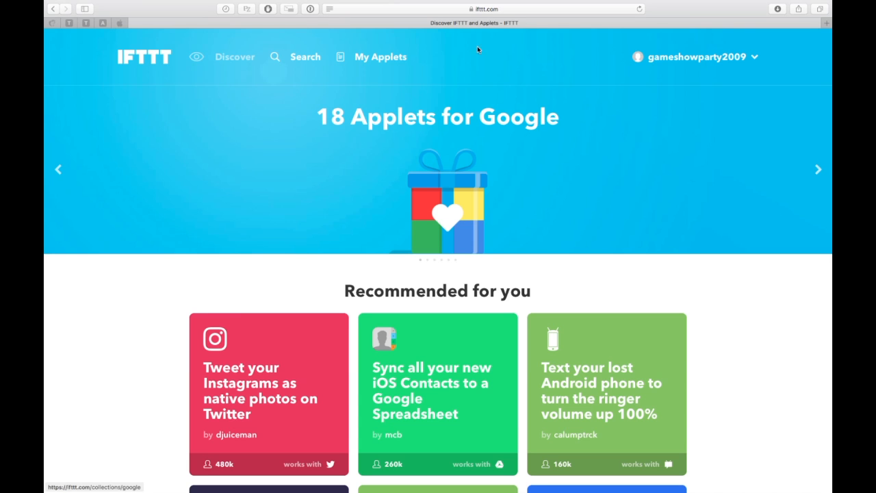
{"action": "mouse_move", "coordinate": [756, 61]}
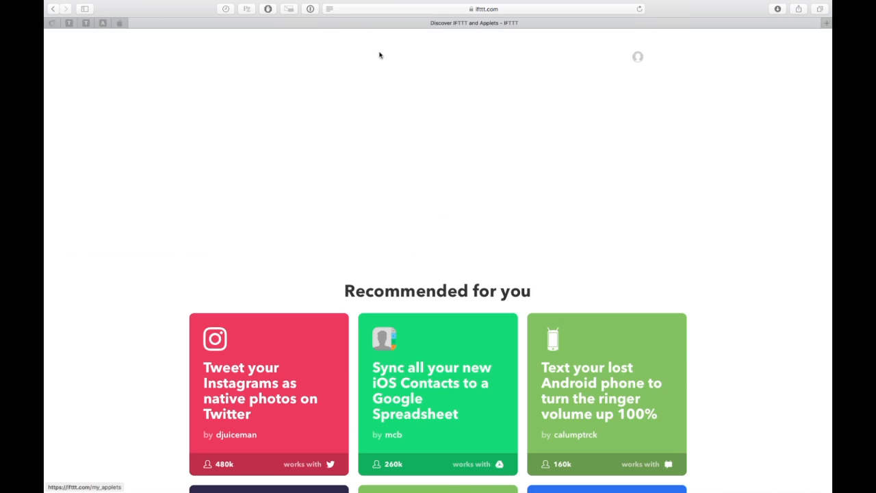
{"action": "left_click", "coordinate": [380, 57]}
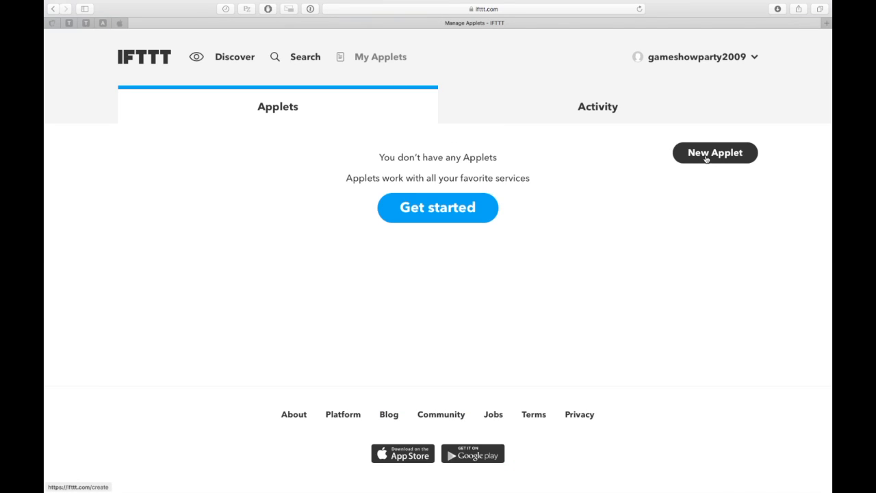
{"action": "left_click", "coordinate": [715, 152]}
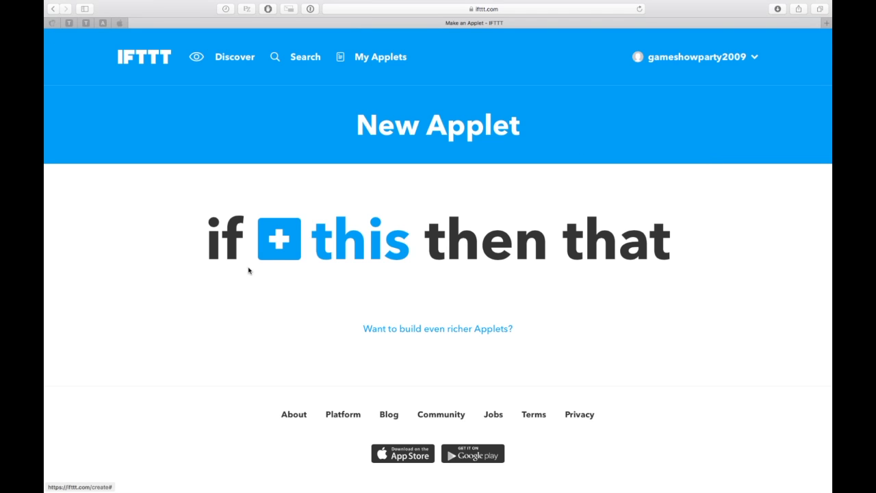
{"action": "mouse_move", "coordinate": [330, 279]}
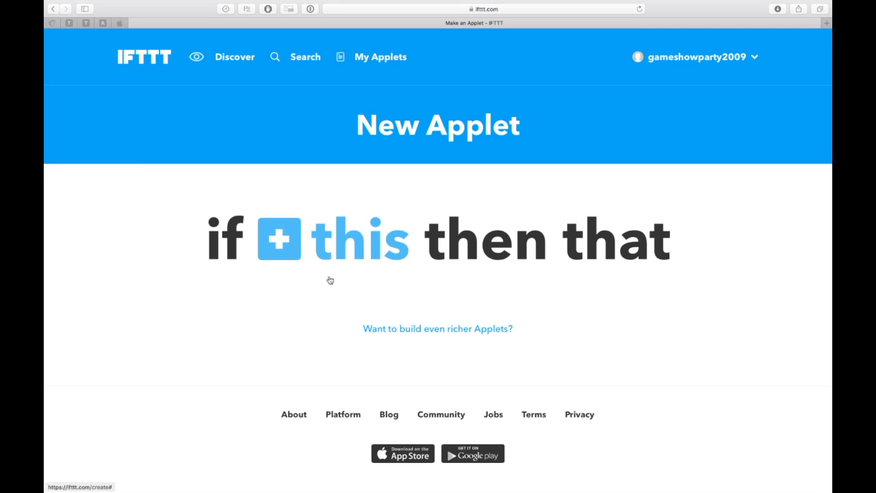
{"action": "left_click", "coordinate": [278, 238]}
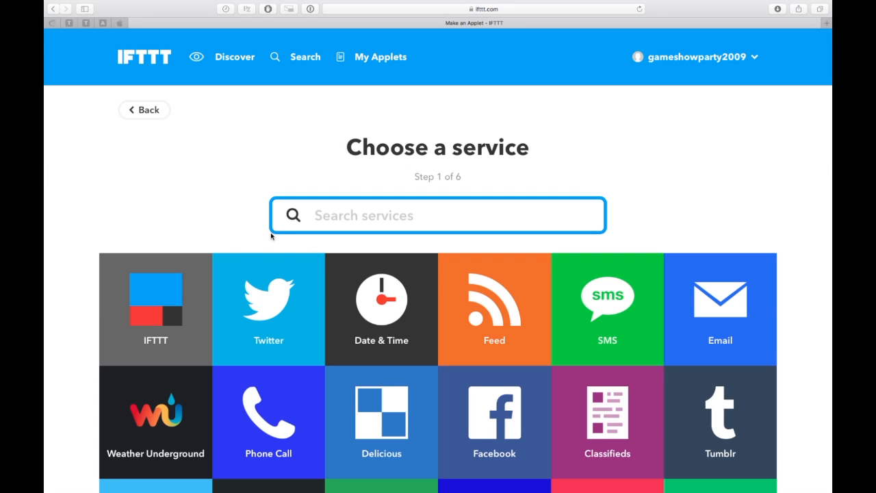
Step: Search the trigger services for 'alexa' to surface Amazon Alexa
{"action": "type", "text": "alex"}
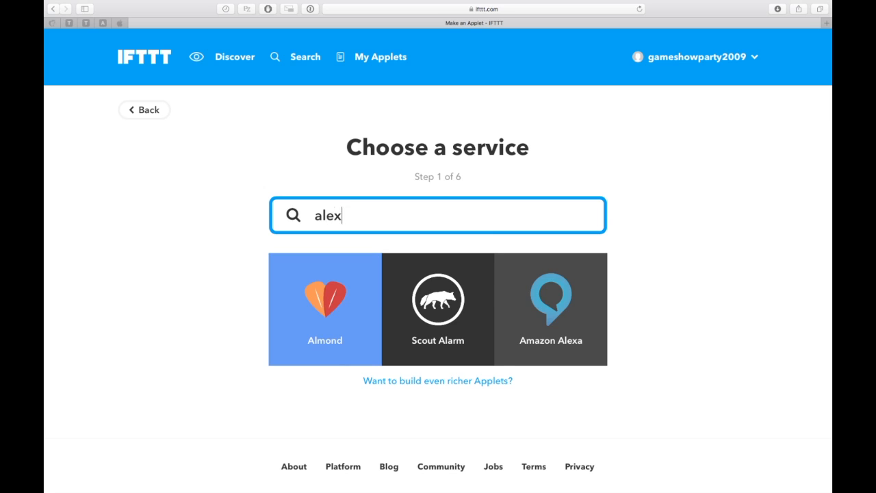
{"action": "type", "text": "a"}
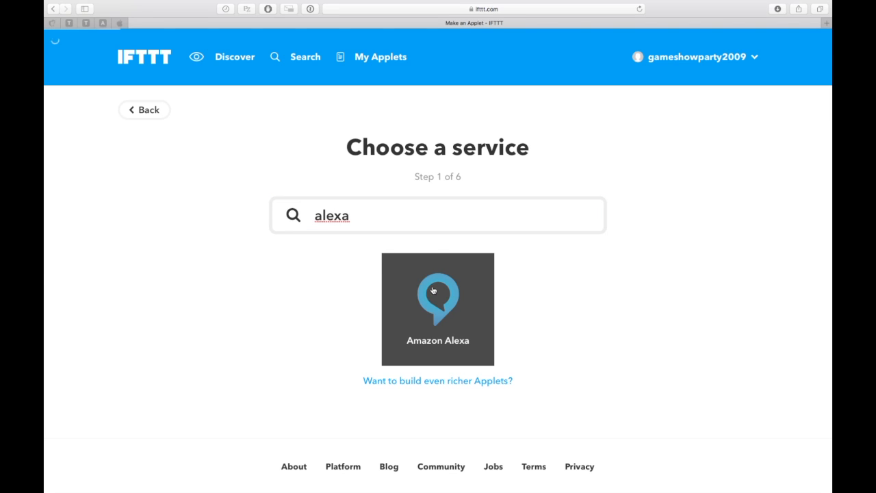
Step: Create an Amazon Alexa 'Say a specific phrase' trigger with the phrase 'flying the drone'
{"action": "left_click", "coordinate": [437, 309]}
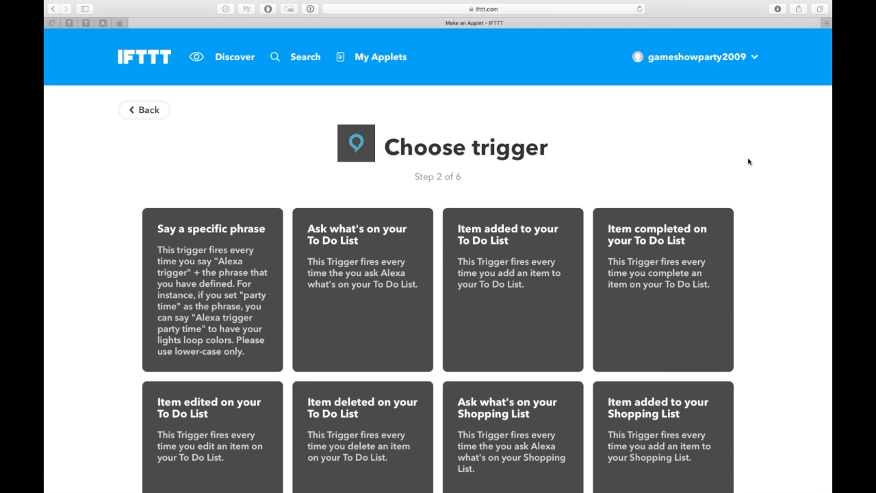
{"action": "mouse_move", "coordinate": [221, 272]}
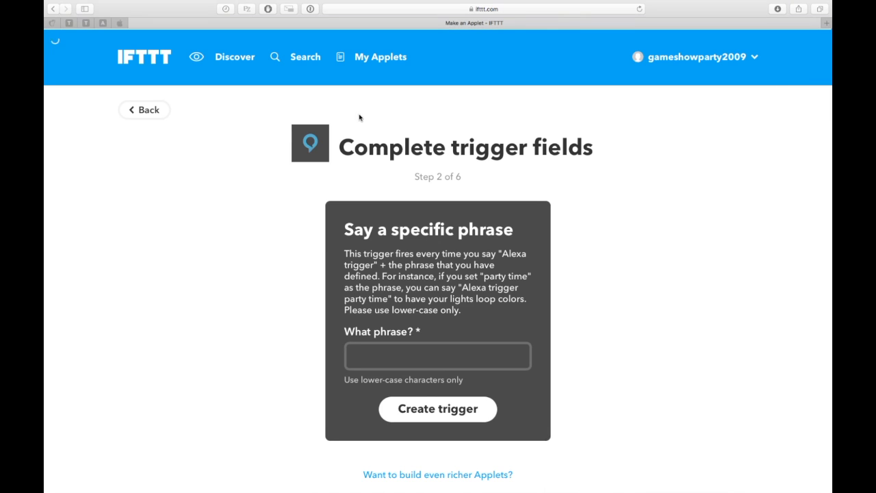
{"action": "left_click", "coordinate": [437, 355]}
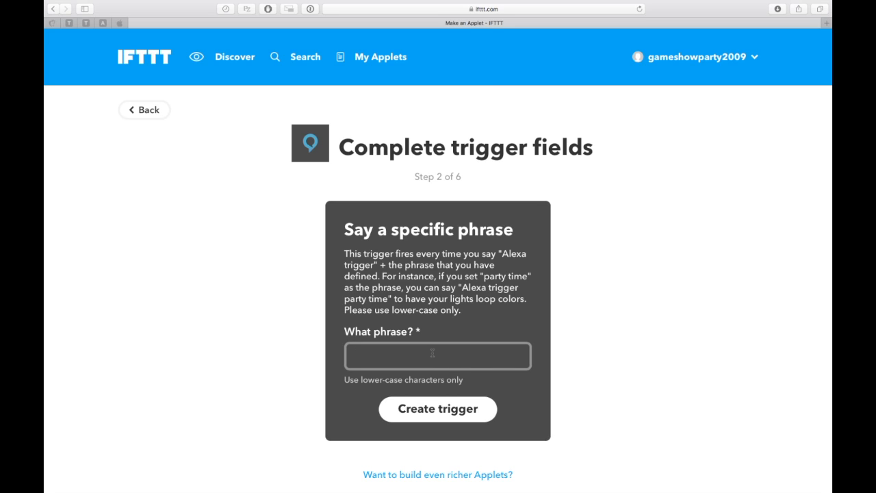
{"action": "type", "text": "flying the drone"}
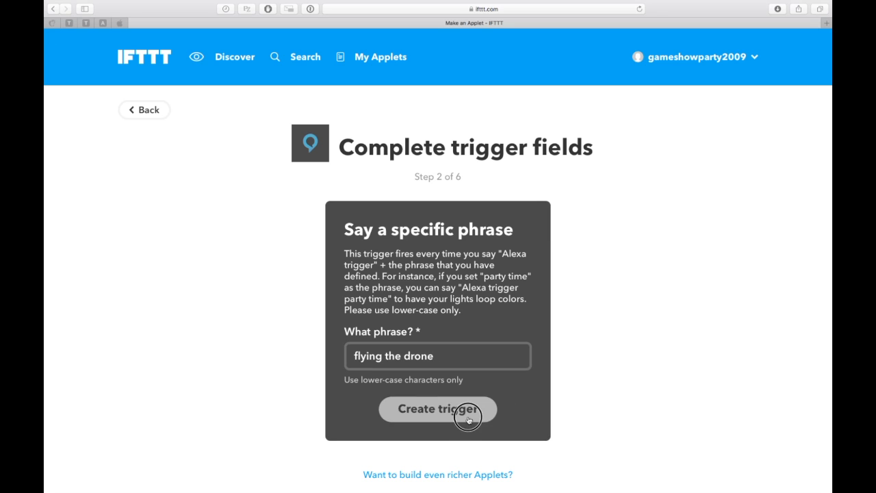
{"action": "left_click", "coordinate": [437, 408]}
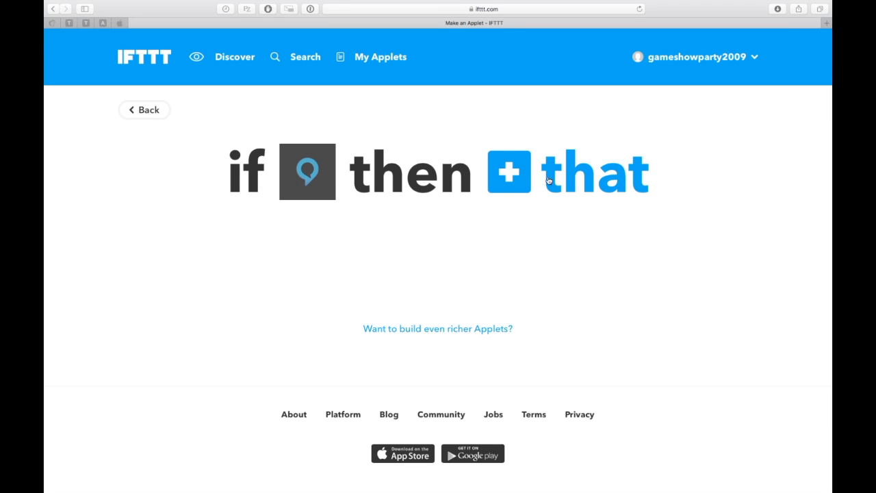
{"action": "mouse_move", "coordinate": [573, 292]}
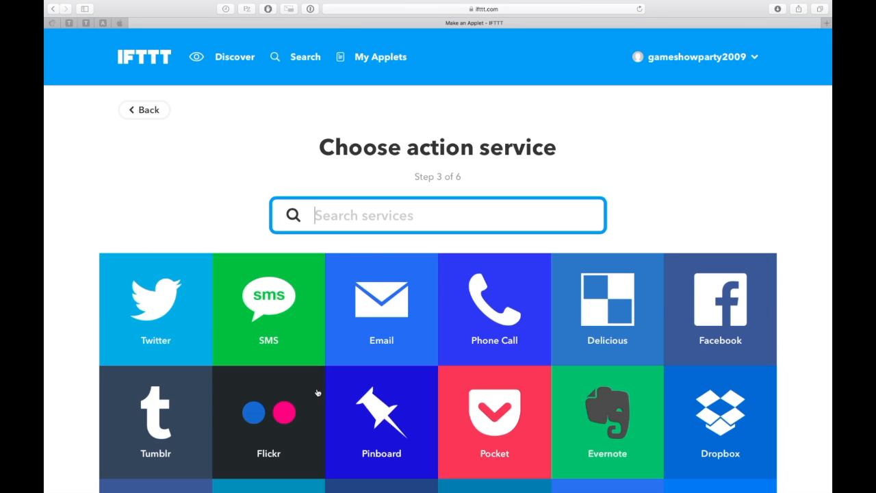
Step: Search 'g', pick Gmail as the action service and connect the Gmail account
{"action": "type", "text": "g"}
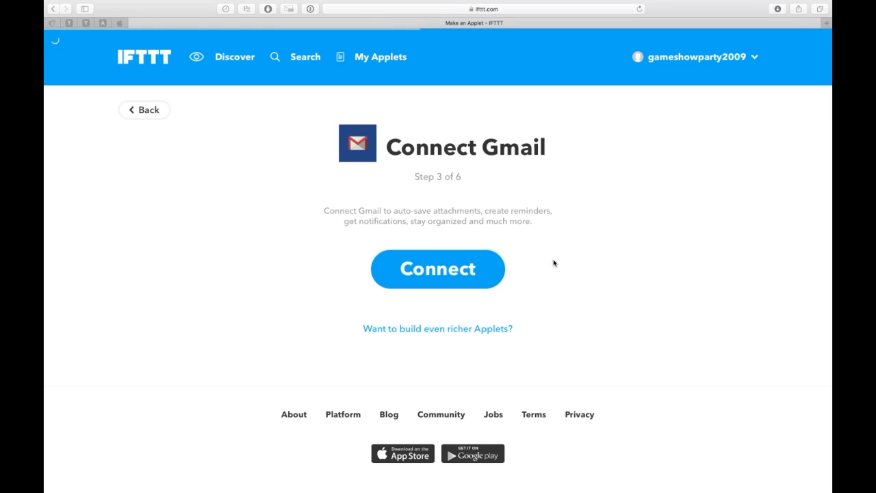
{"action": "mouse_move", "coordinate": [547, 219]}
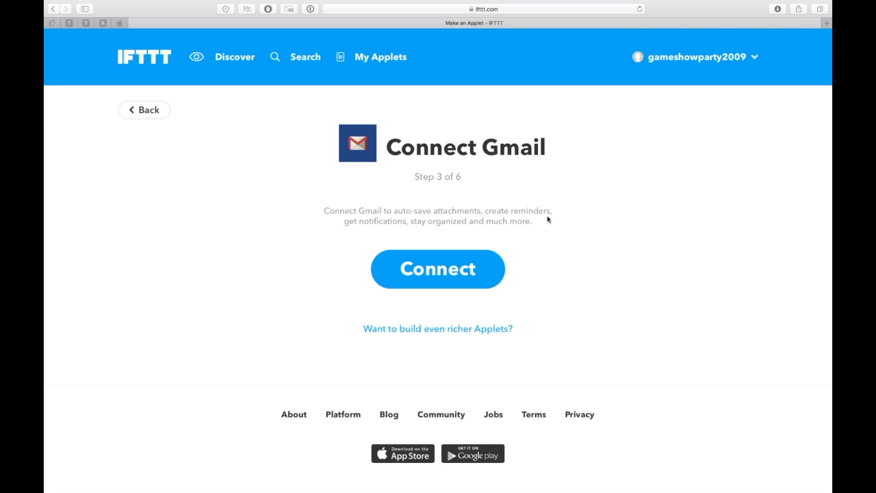
{"action": "mouse_move", "coordinate": [451, 286]}
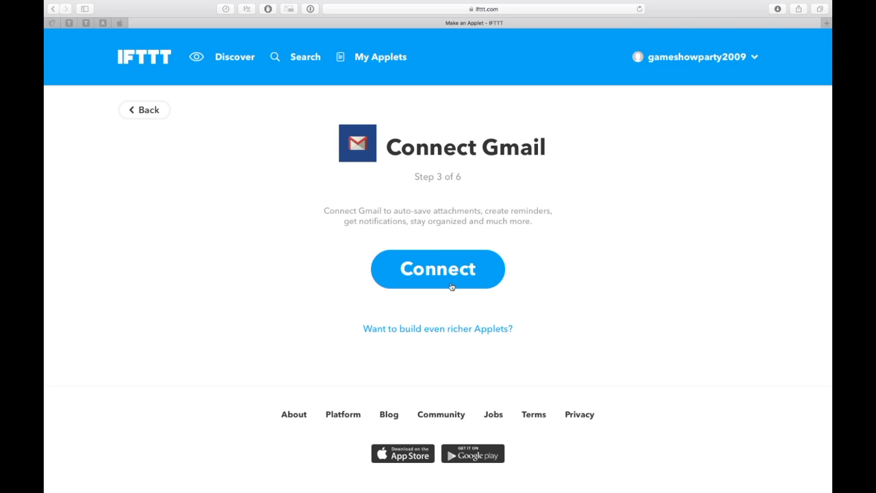
{"action": "left_click", "coordinate": [437, 268]}
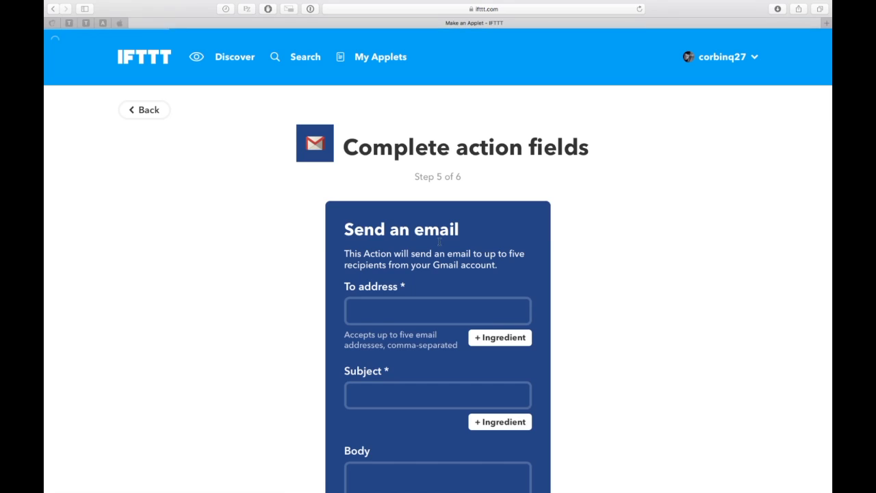
Step: Address the email to the airport (airport@...city.com)
{"action": "left_click", "coordinate": [437, 310]}
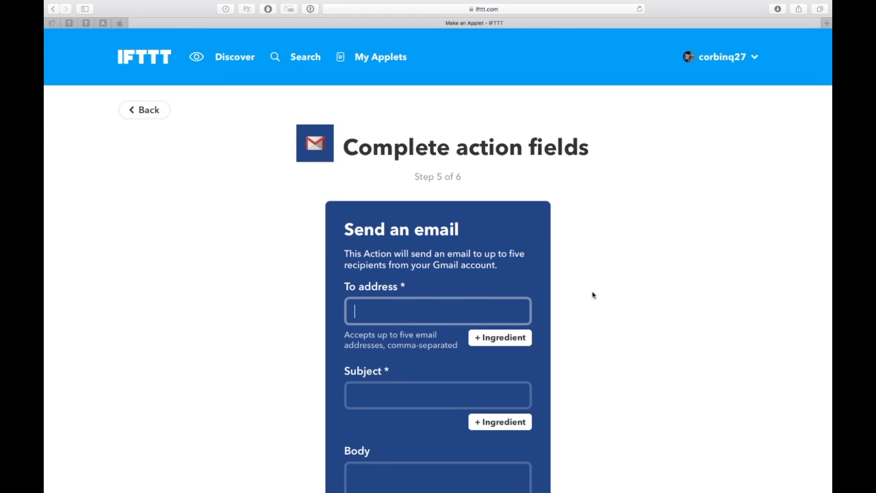
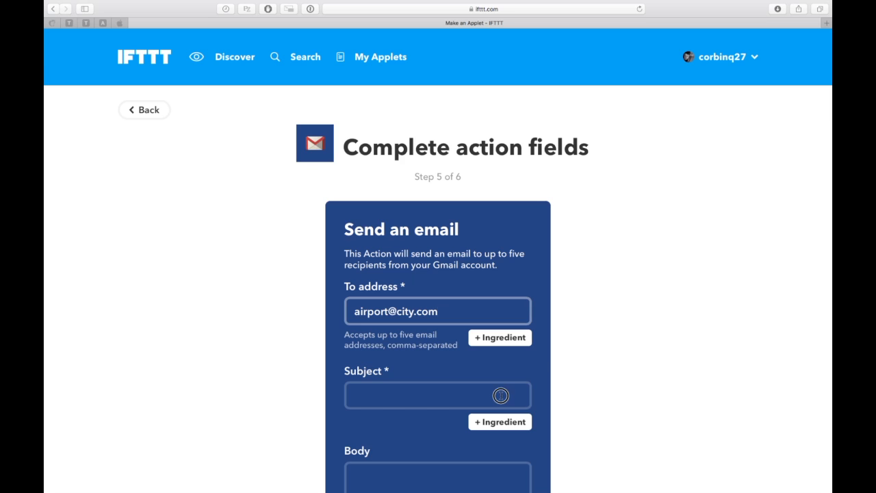
Step: Set subject 'flying my sUAS' with the registration-number body, create the action and finish the applet
{"action": "type", "text": "flying my sU"}
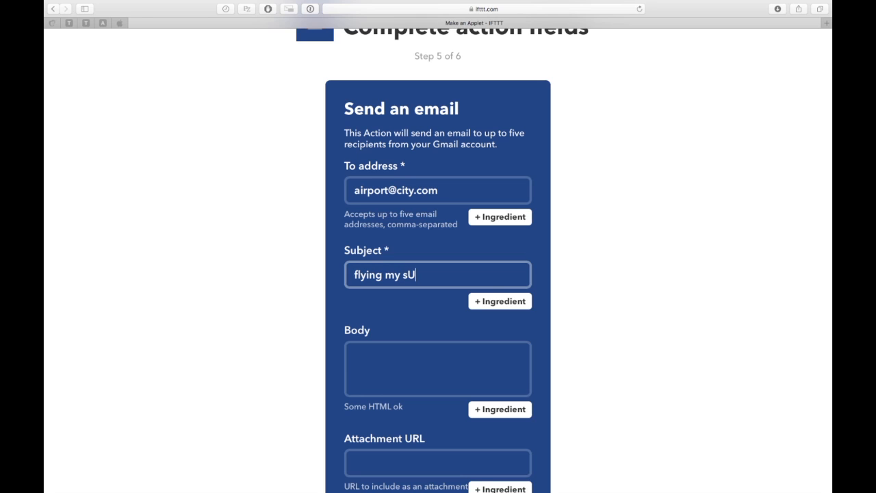
{"action": "type", "text": "AS"}
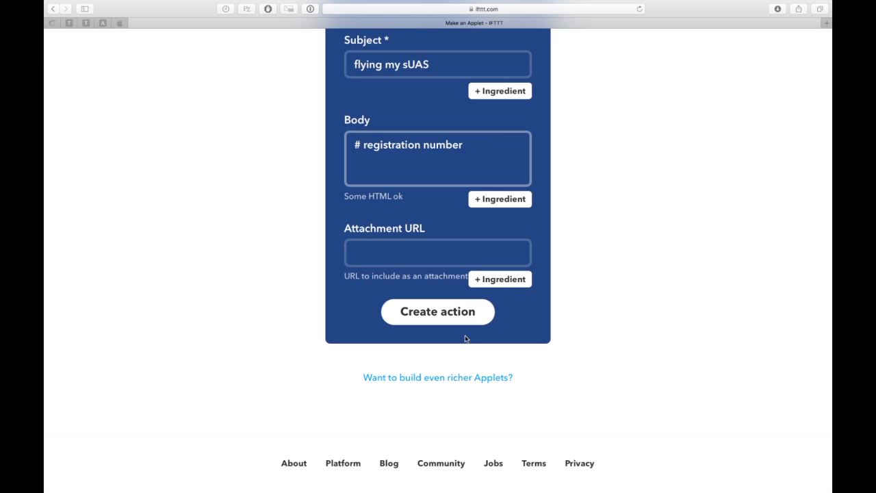
{"action": "mouse_move", "coordinate": [534, 326]}
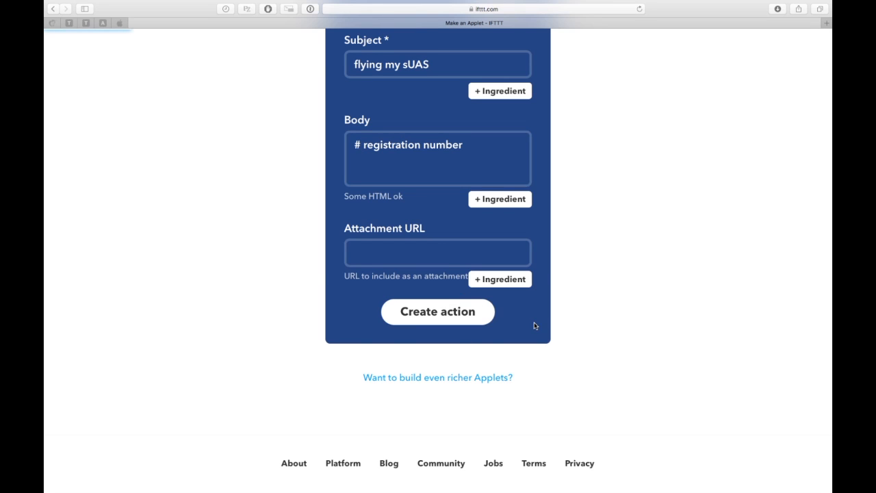
{"action": "left_click", "coordinate": [437, 311]}
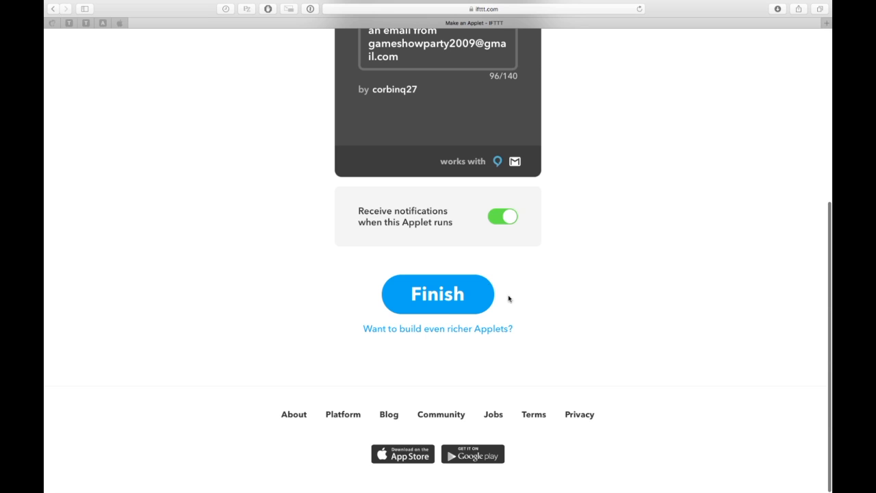
{"action": "left_click", "coordinate": [438, 294]}
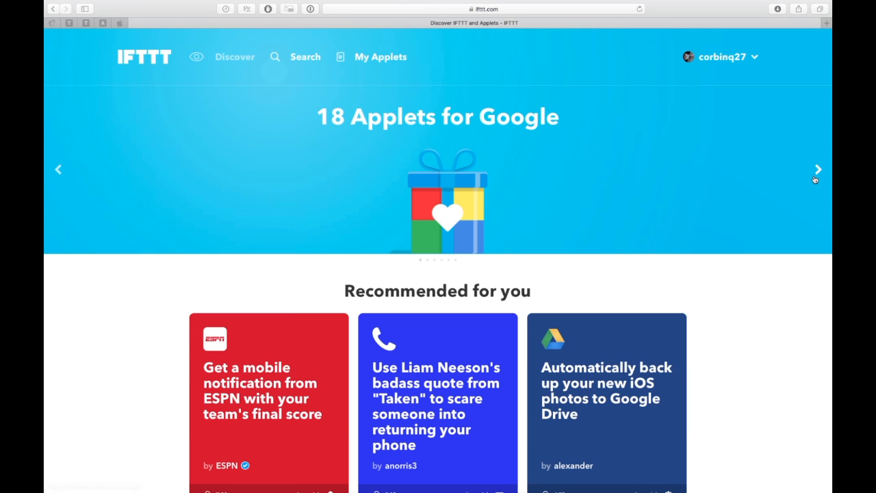